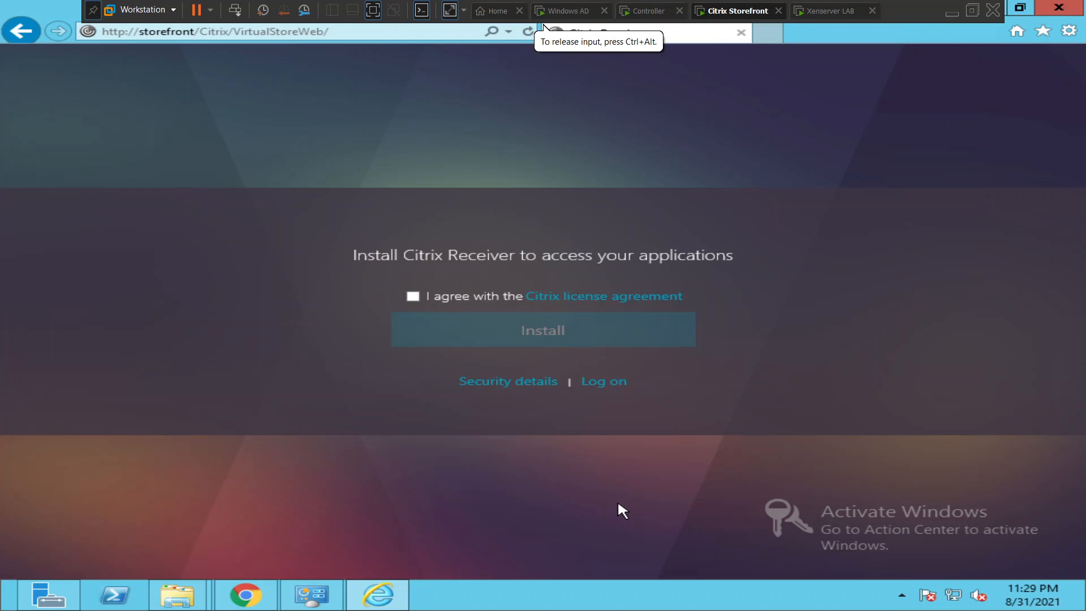
mouse_move(247, 312)
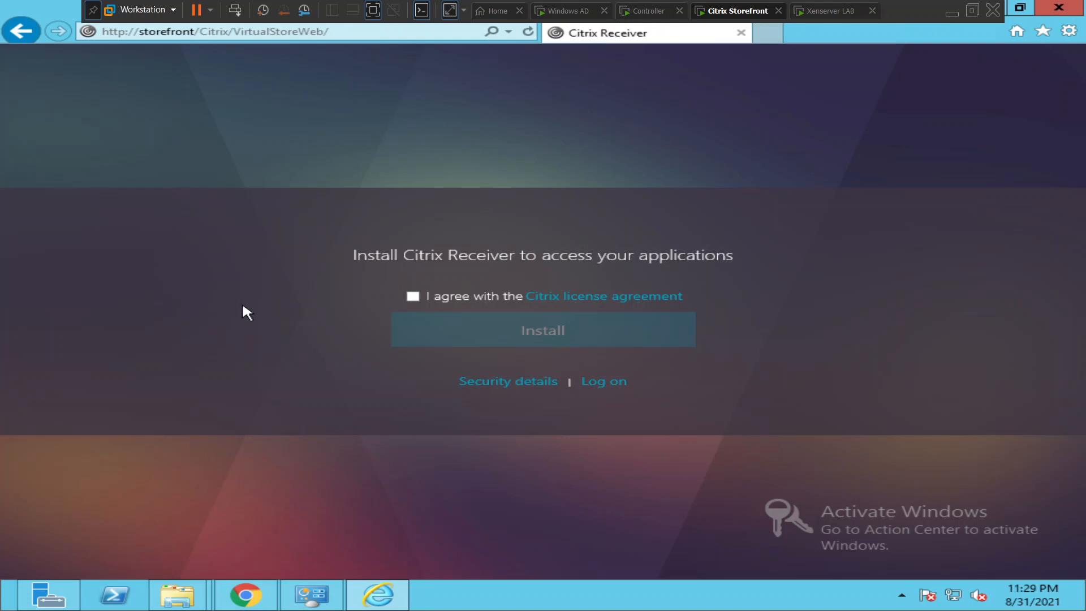
mouse_move(362, 254)
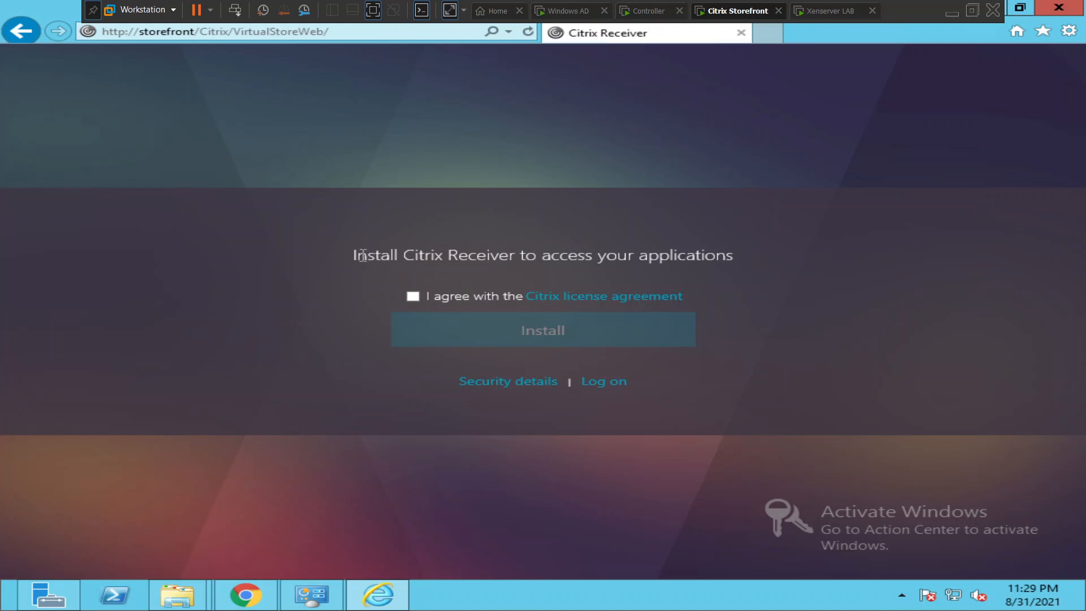
mouse_move(734, 277)
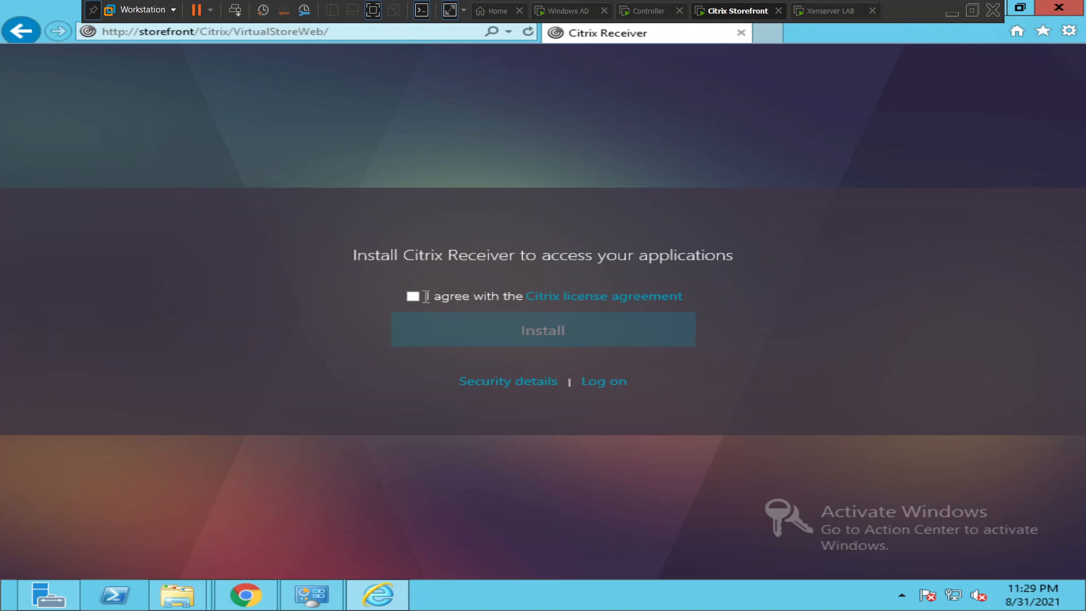
Accept the Citrix licence agreement and start downloading the CitrixReceiverWeb.exe installer
left_click(413, 296)
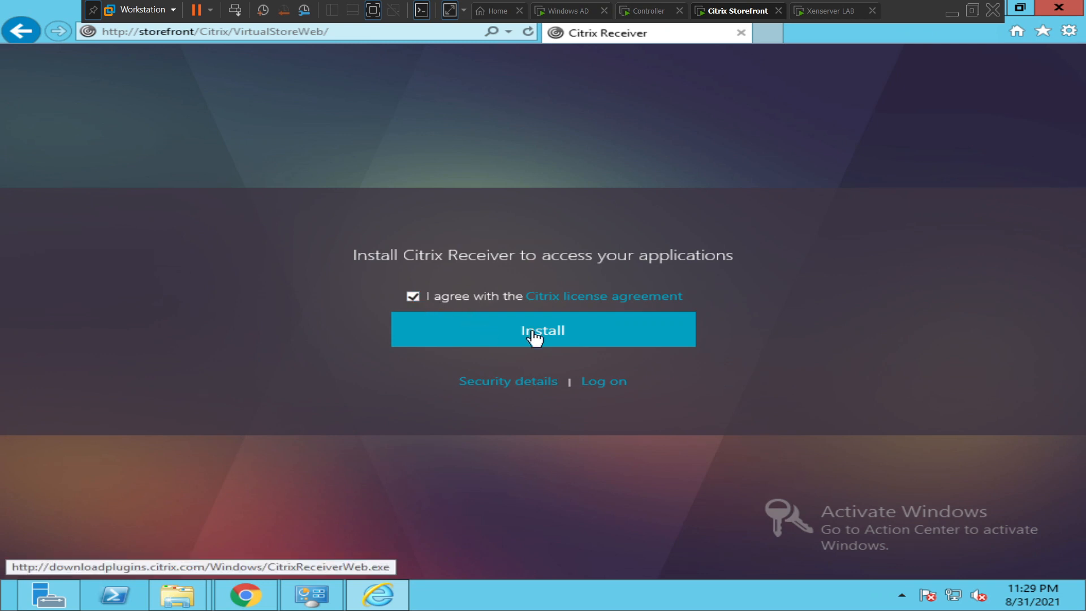
left_click(543, 330)
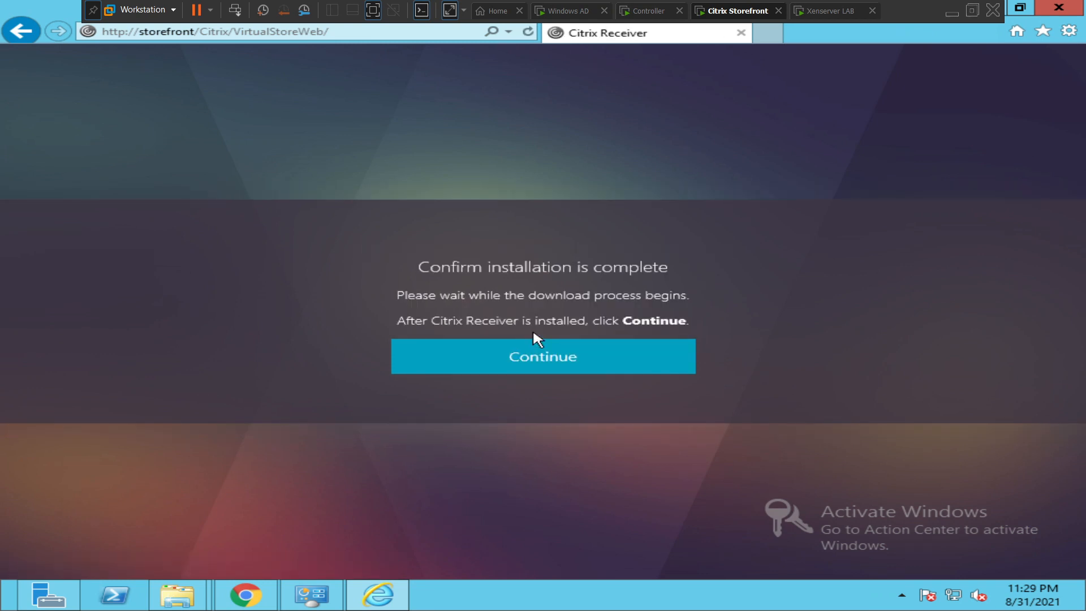
left_click(542, 356)
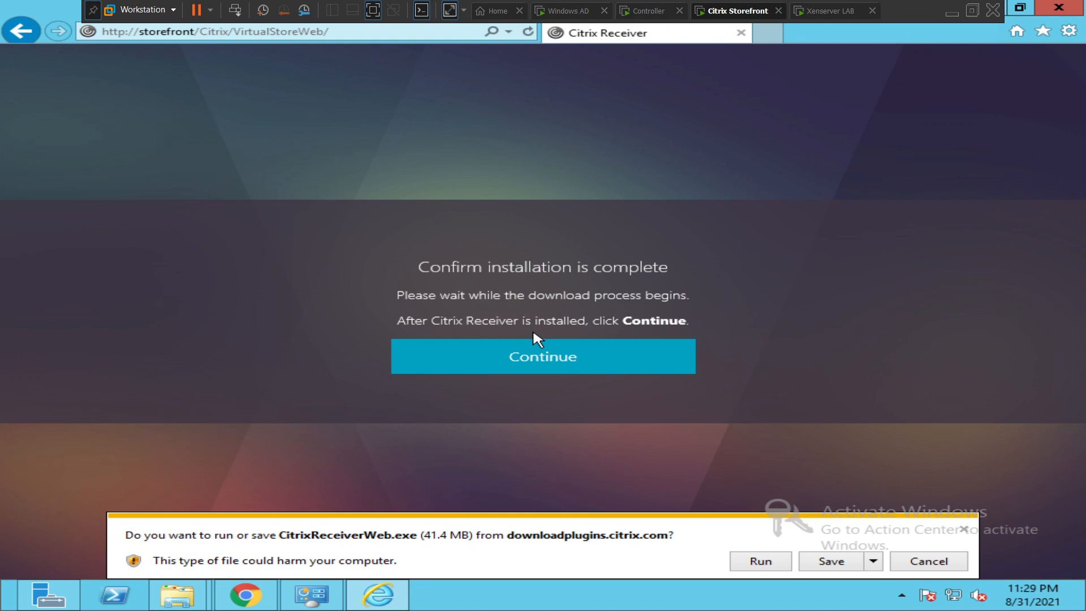
mouse_move(317, 484)
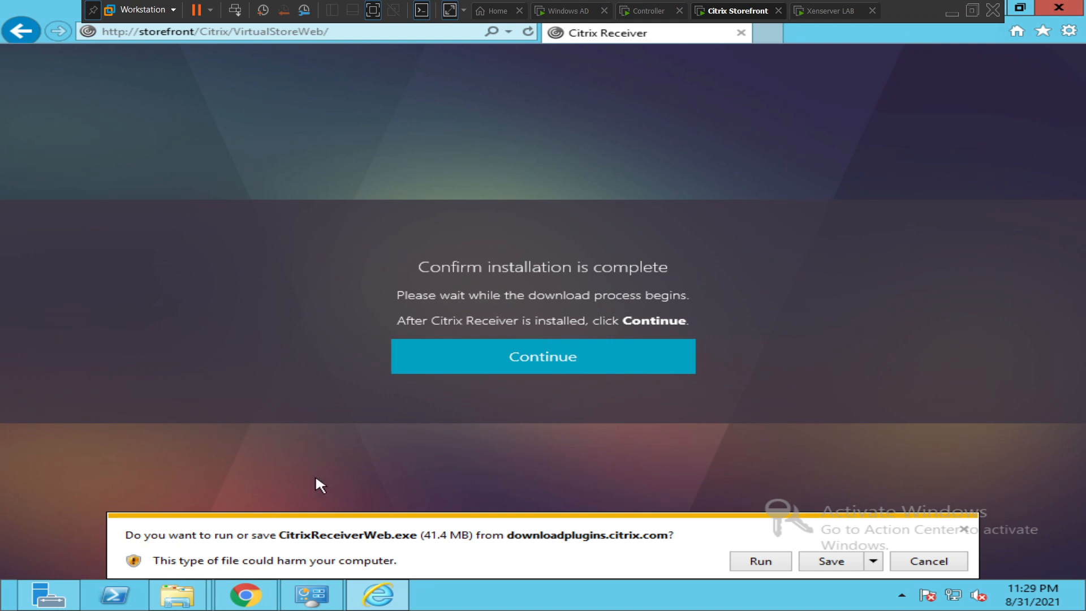
mouse_move(534, 545)
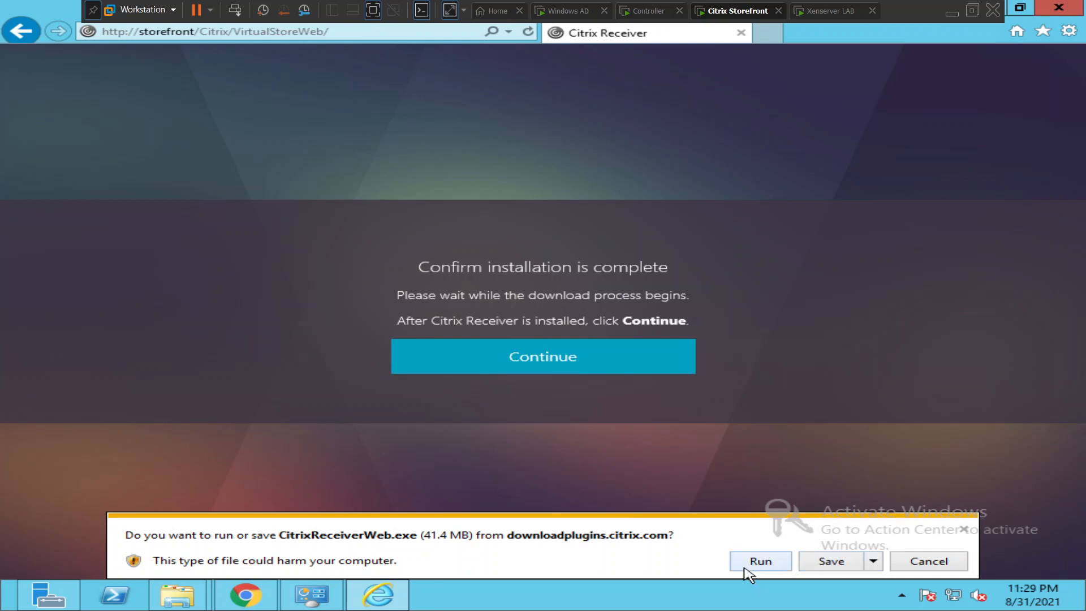
Run the downloaded setup, accept its licence agreement and enable single sign-on
left_click(760, 561)
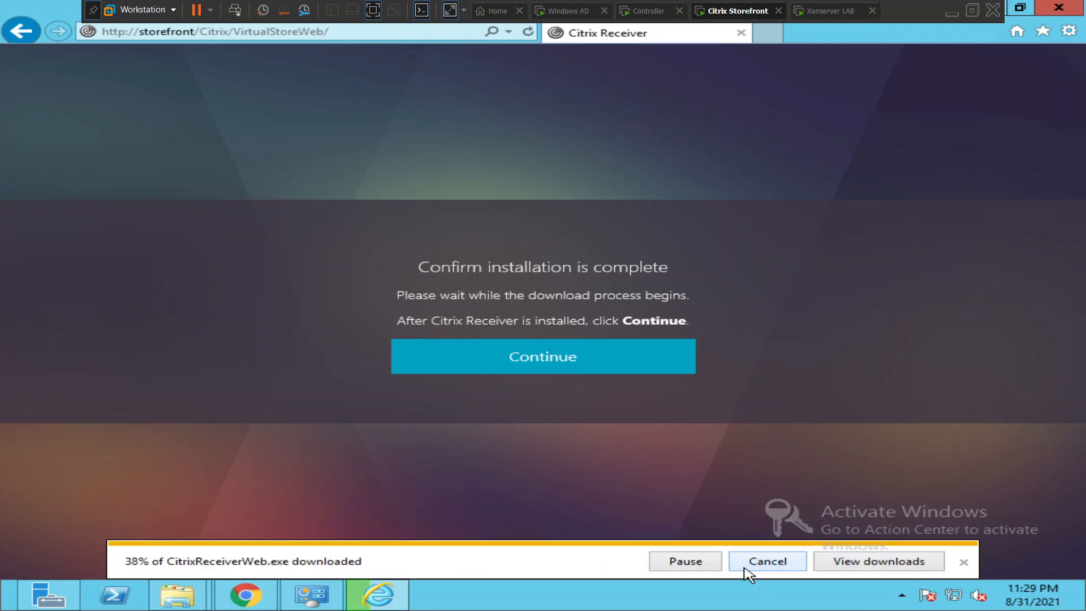
mouse_move(800, 482)
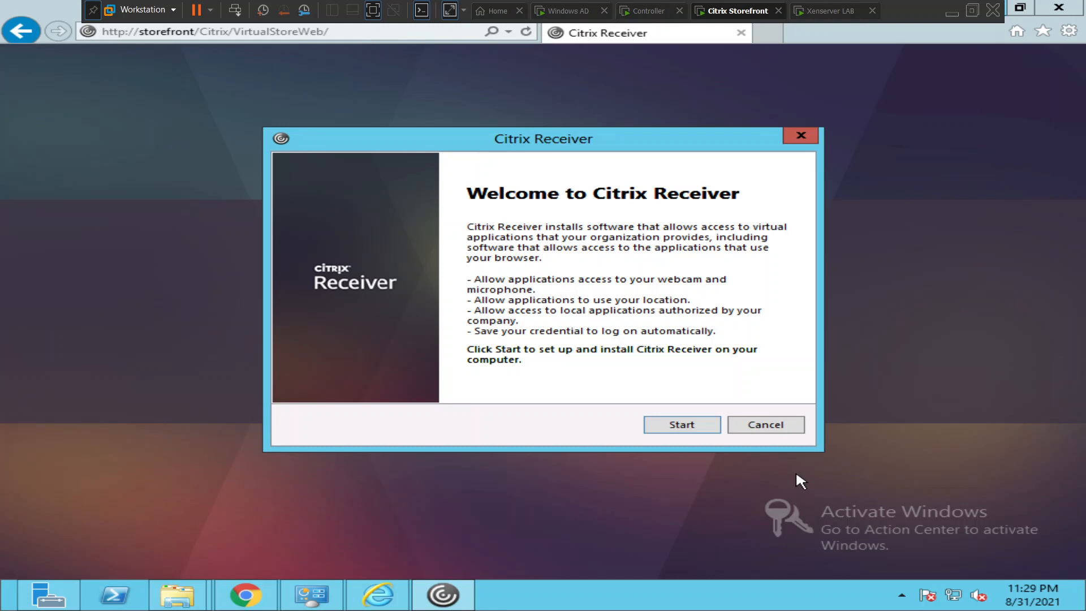
left_click(681, 424)
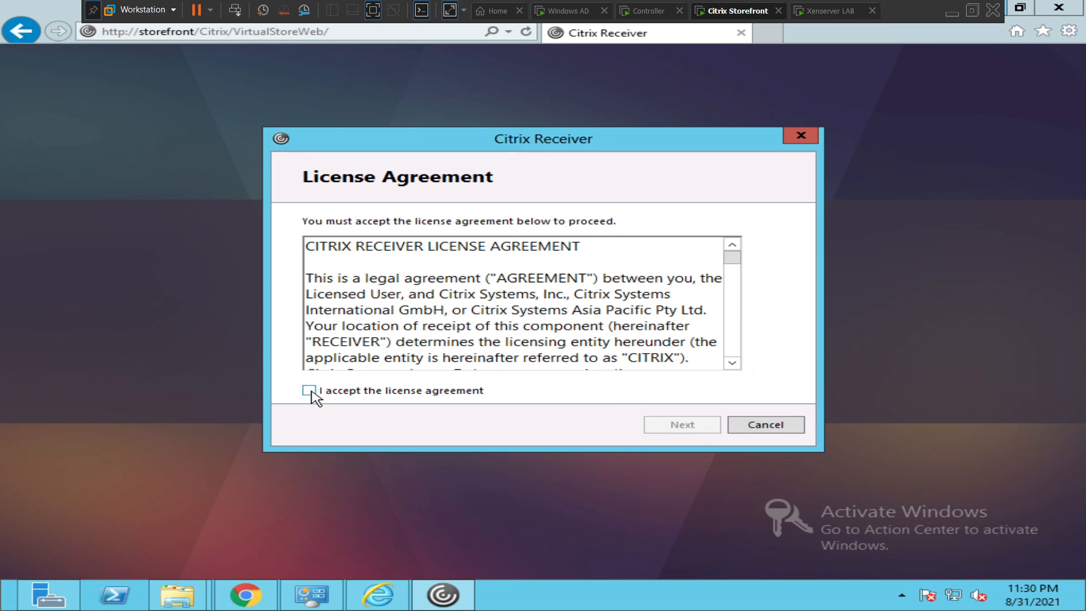
left_click(309, 390)
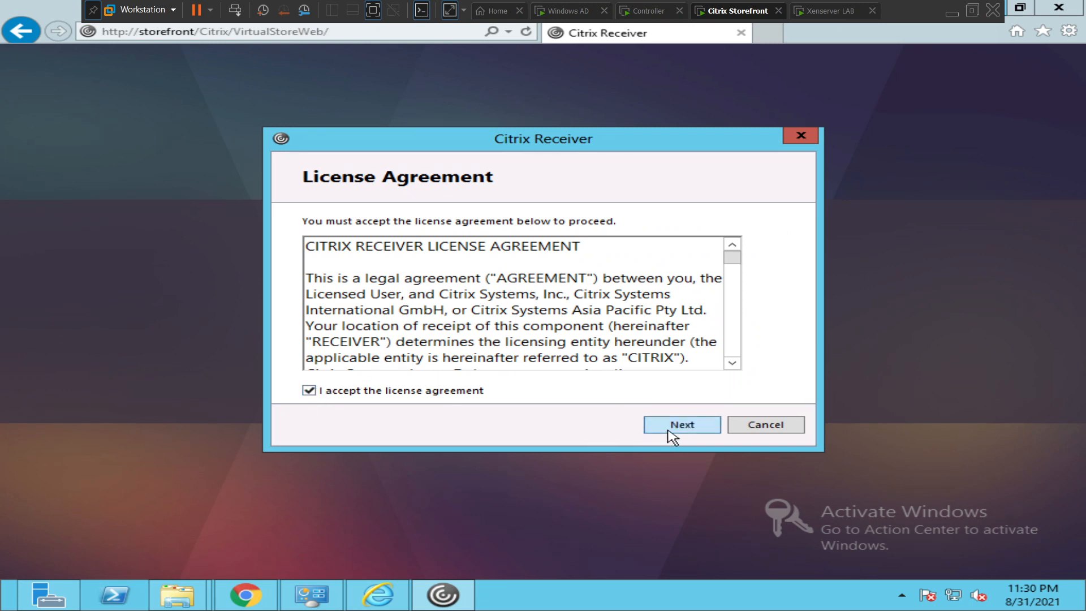
left_click(682, 425)
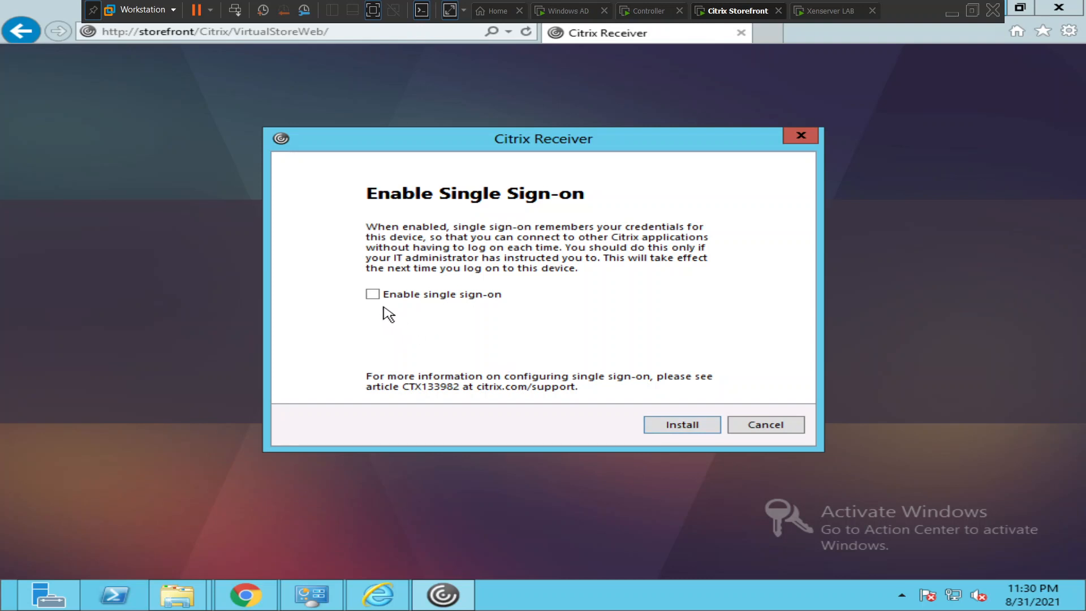
left_click(372, 294)
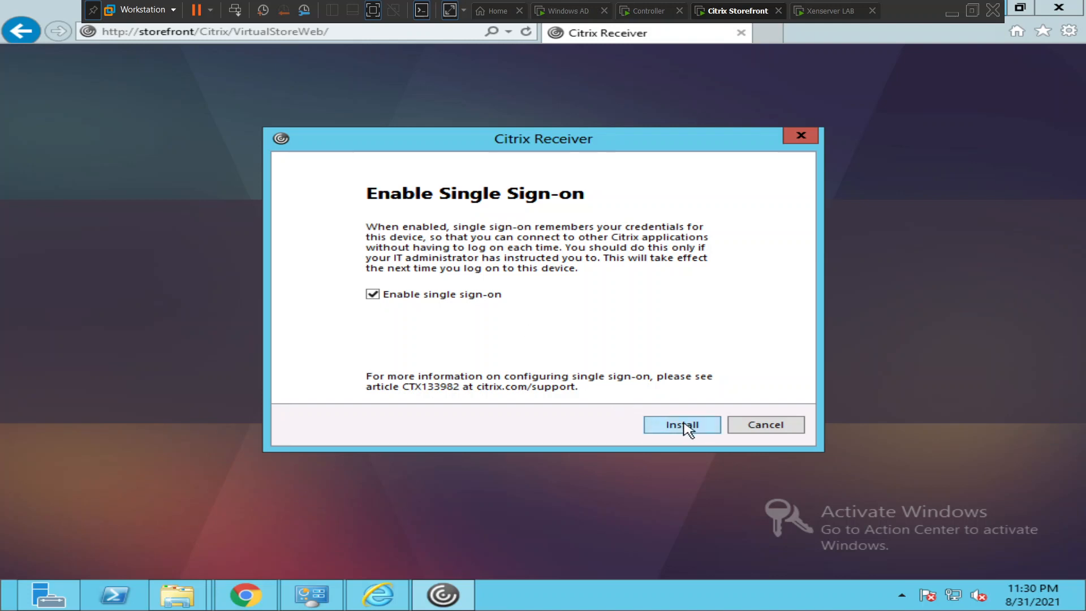
Begin installing Citrix Receiver with the chosen settings and let it copy files
left_click(682, 424)
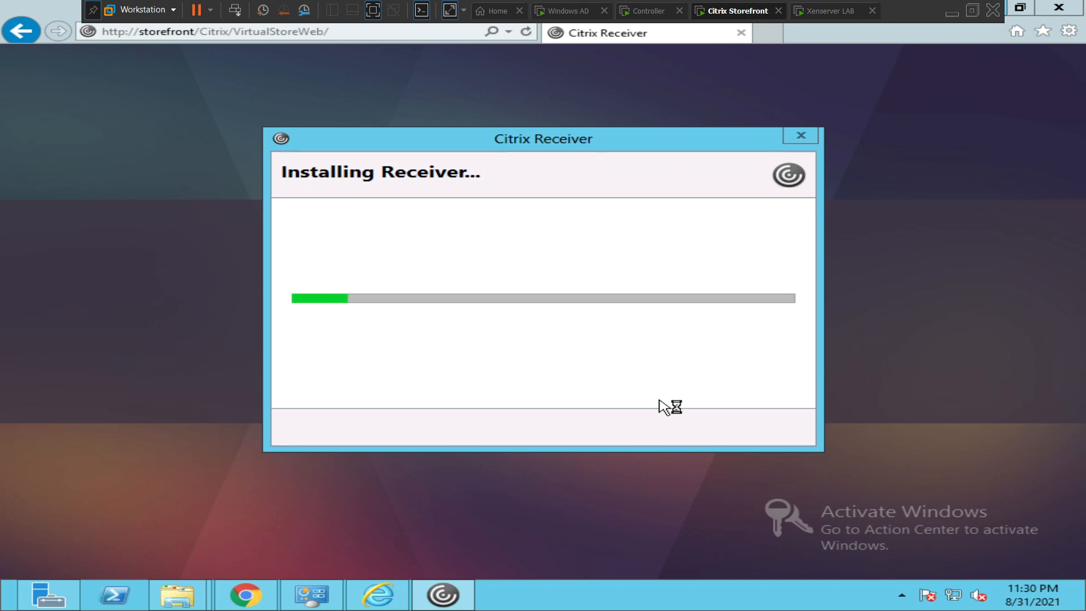
mouse_move(663, 406)
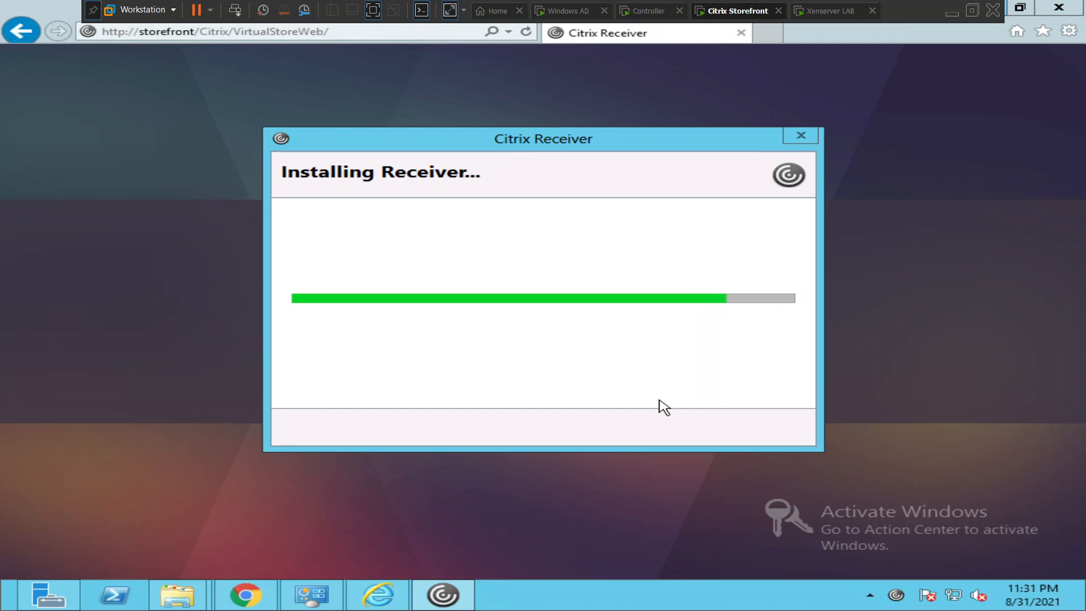
mouse_move(668, 406)
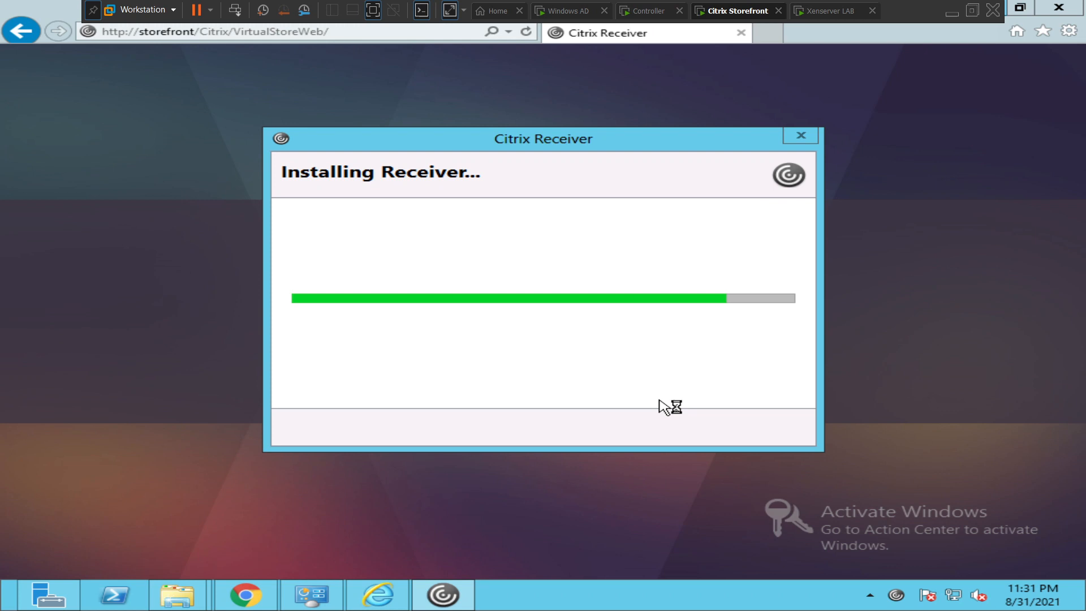
mouse_move(664, 406)
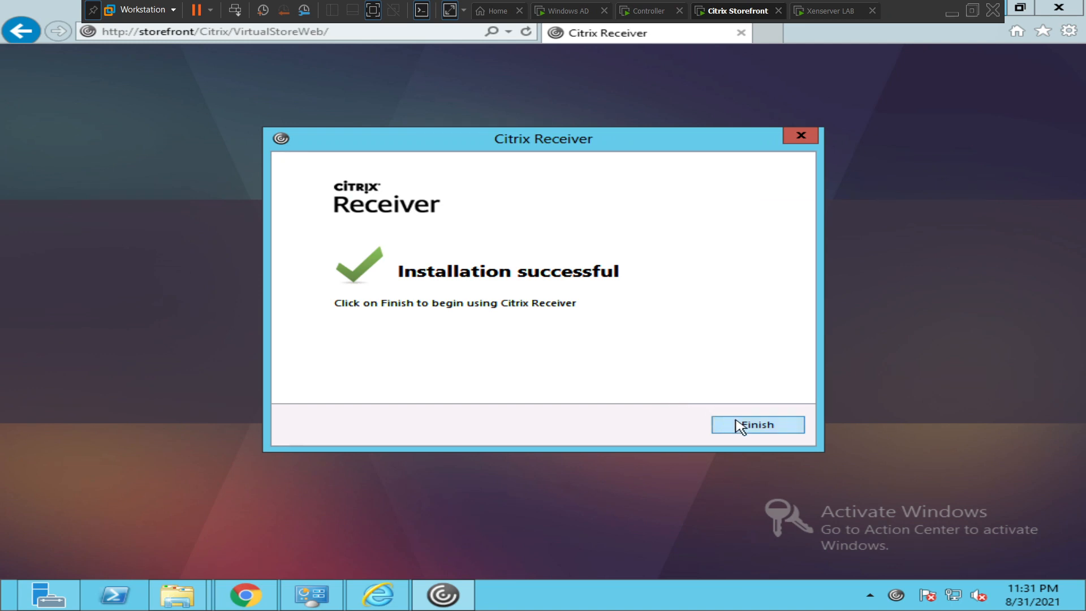
mouse_move(770, 434)
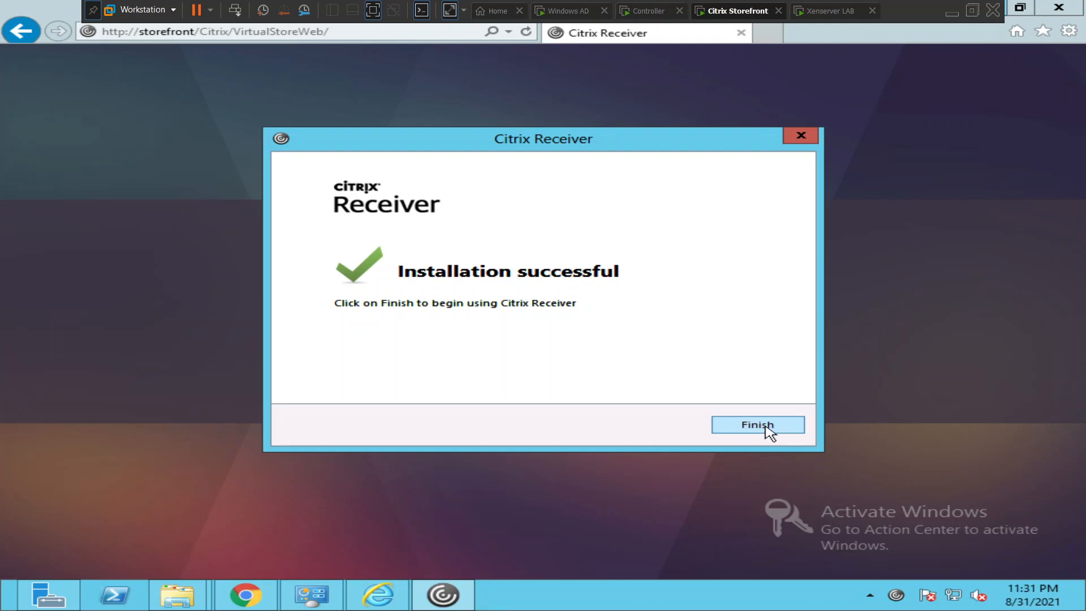
Finish the installer and sign in to StoreFront as naresh.com\administrator
left_click(757, 425)
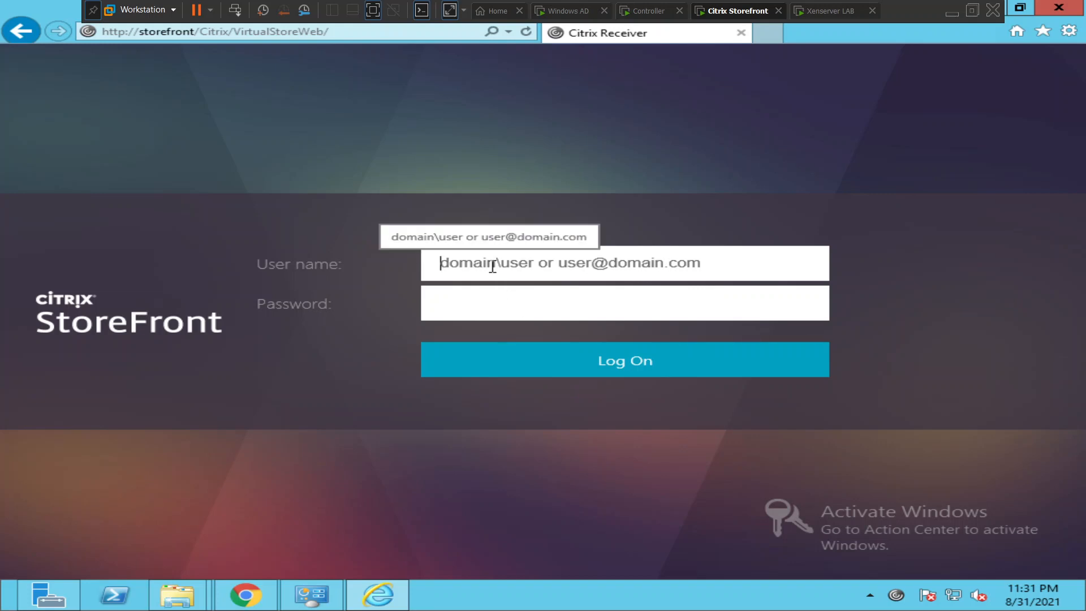
type("naresh")
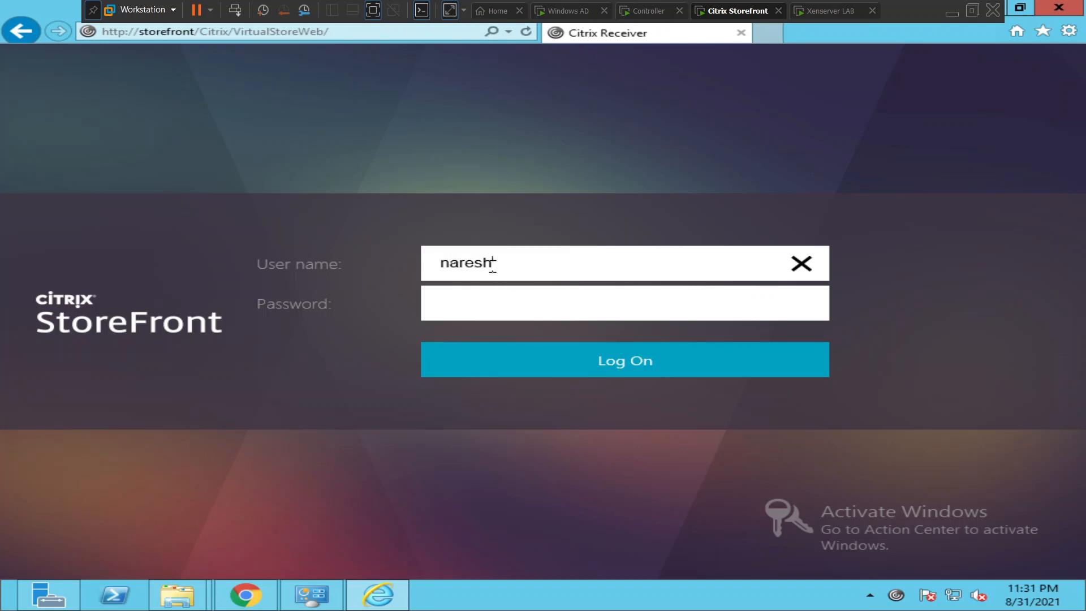
type(".com\\")
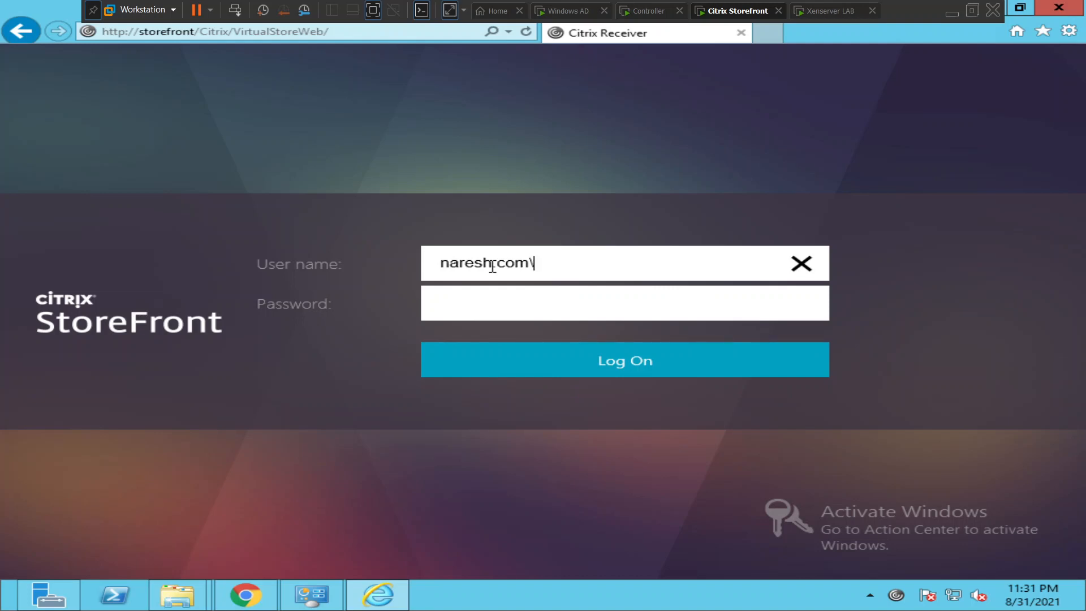
type("administrator")
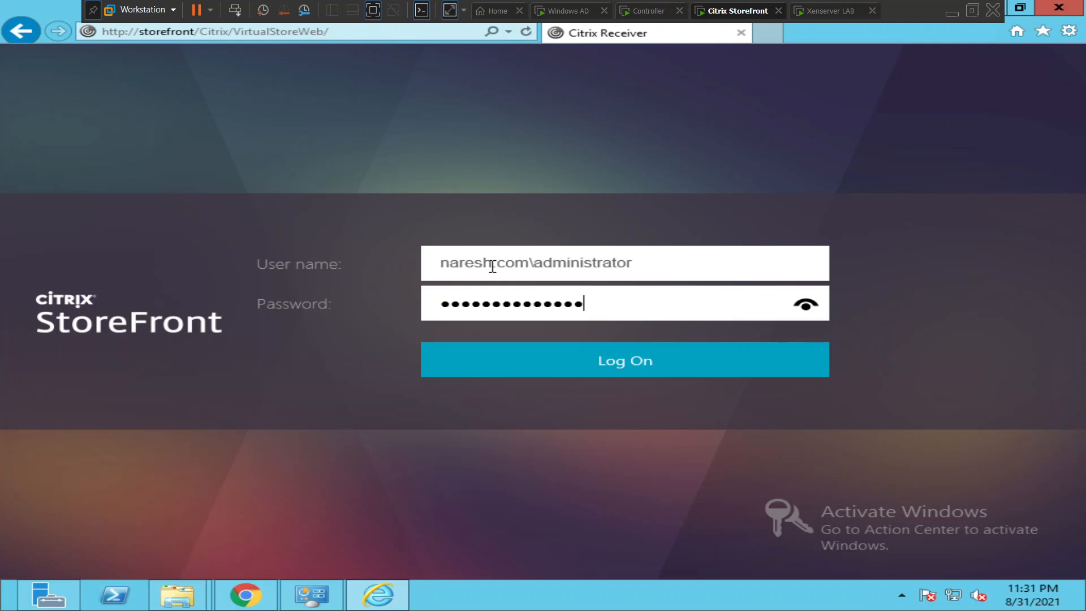
left_click(625, 360)
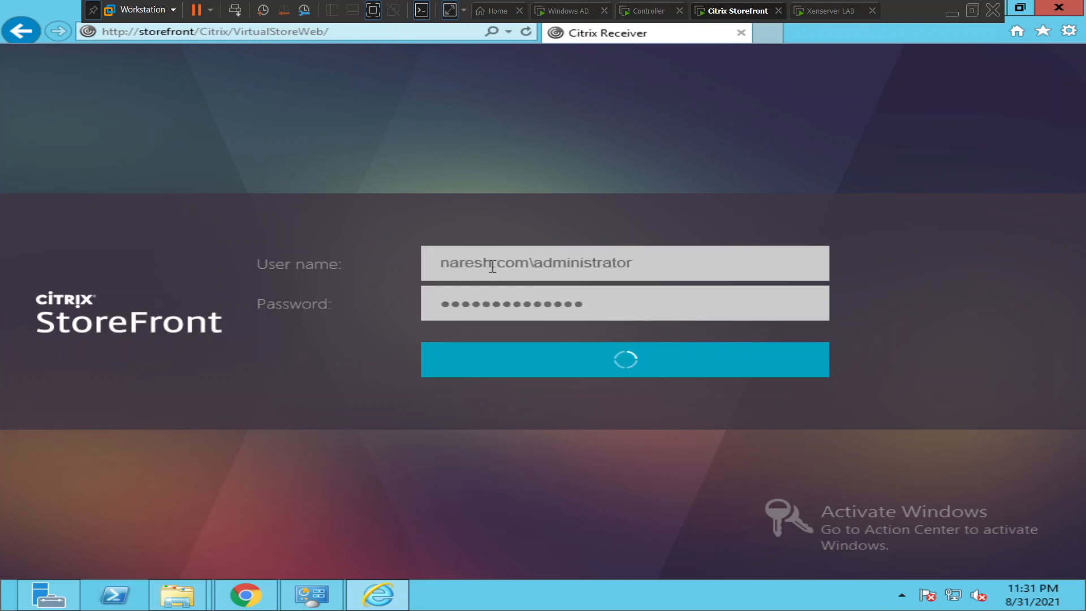
left_click(624, 358)
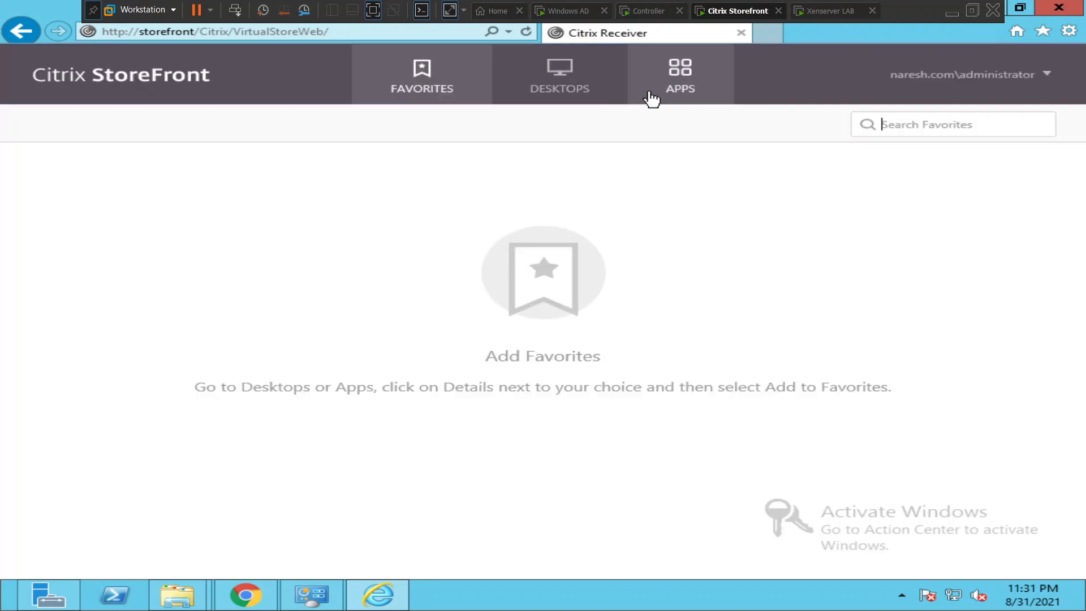
Show all published apps and select the Notepad app from the list
left_click(680, 76)
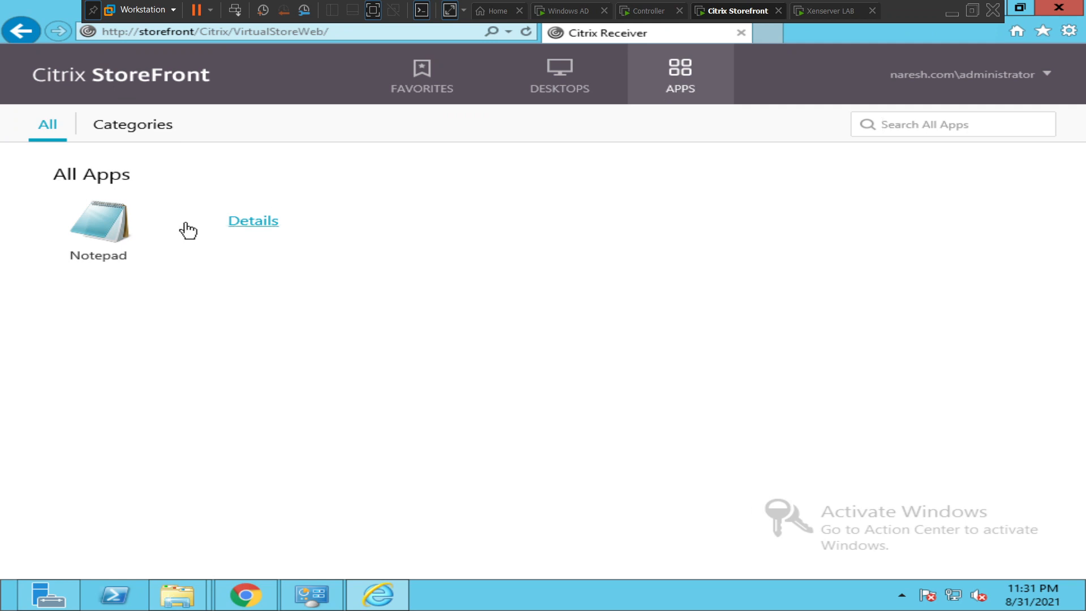
left_click(99, 221)
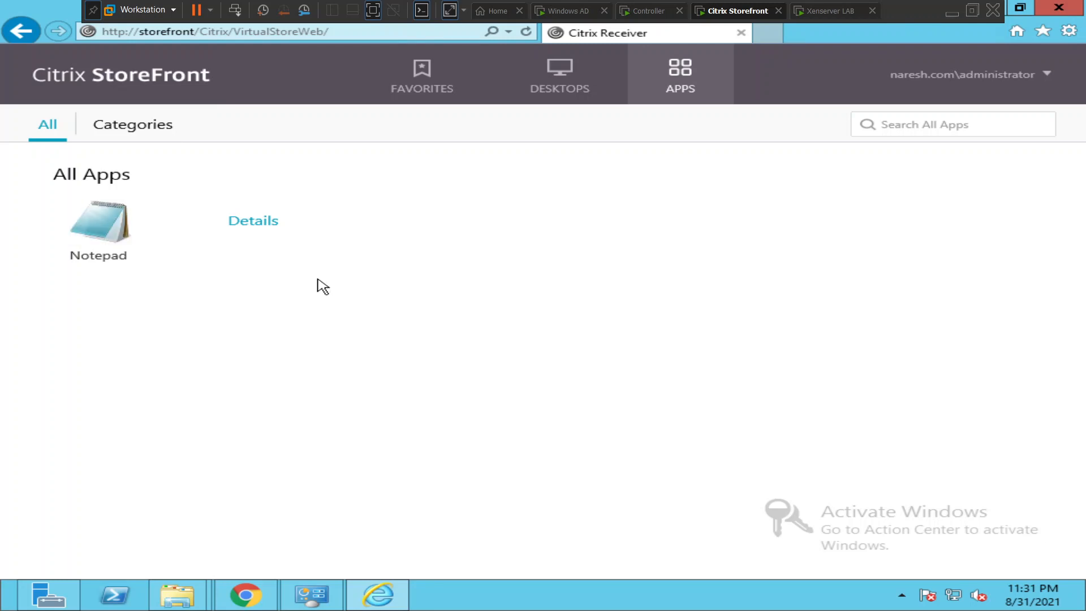
Launch the published Notepad app so an Untitled - Notepad window opens
left_click(98, 223)
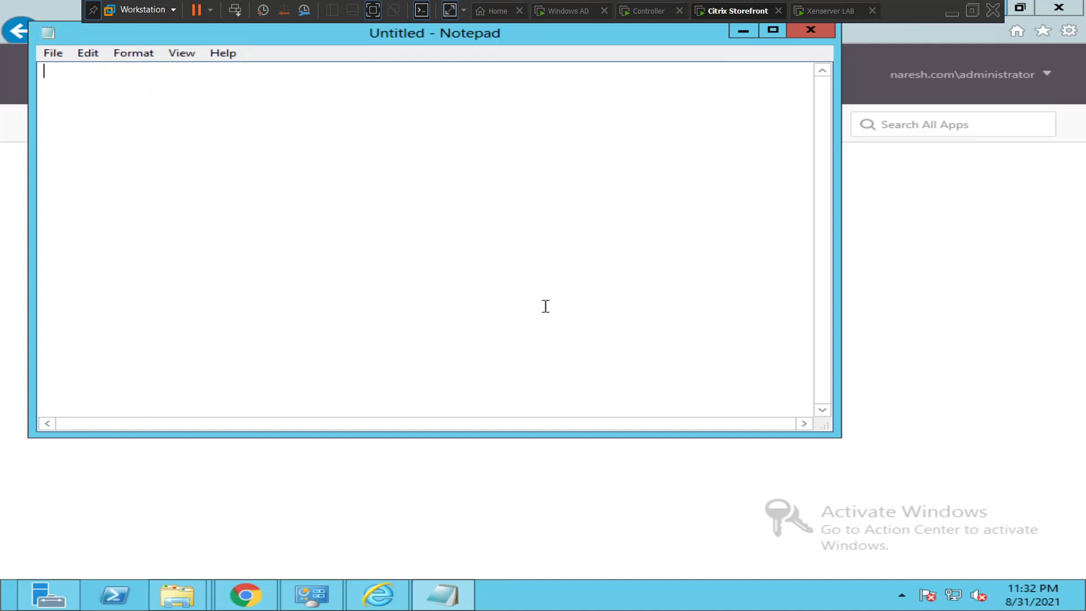
mouse_move(928, 589)
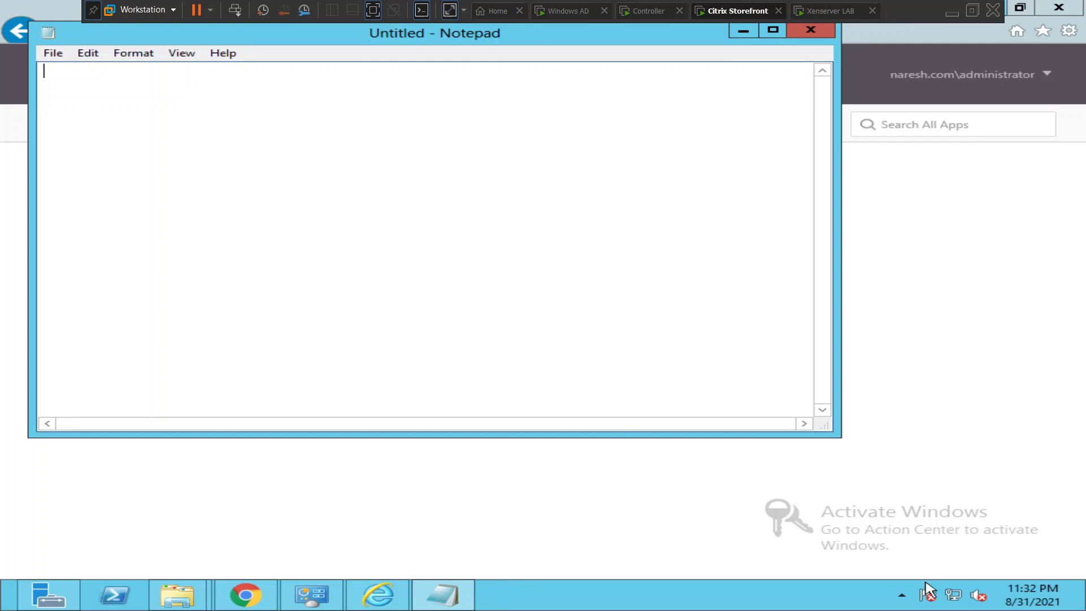
View the active VDI01 Notepad session in Citrix Connection Center from the tray icon, then minimize it
left_click(902, 594)
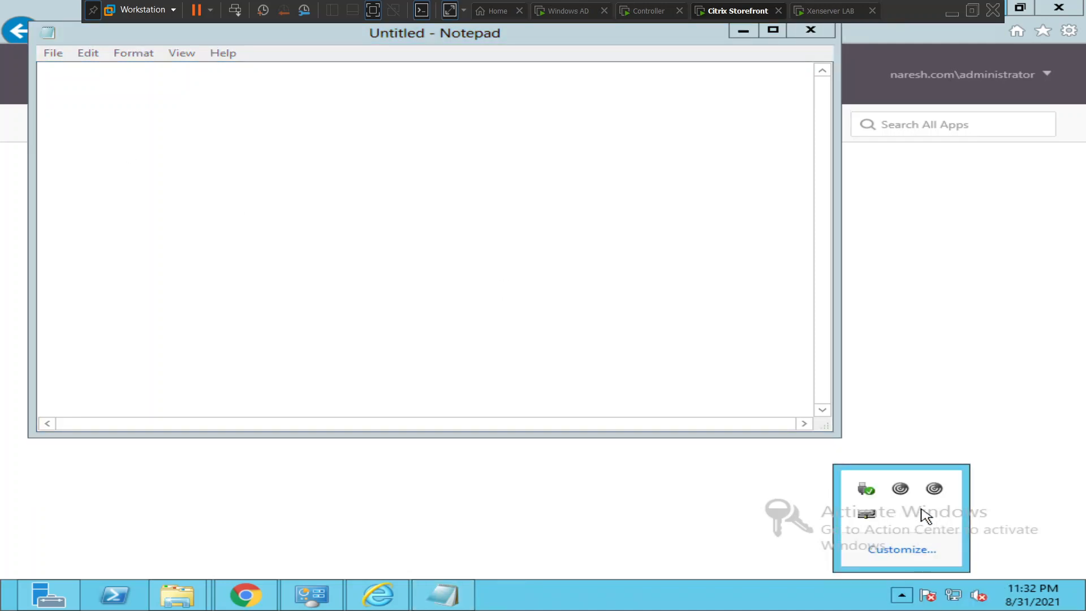
right_click(933, 489)
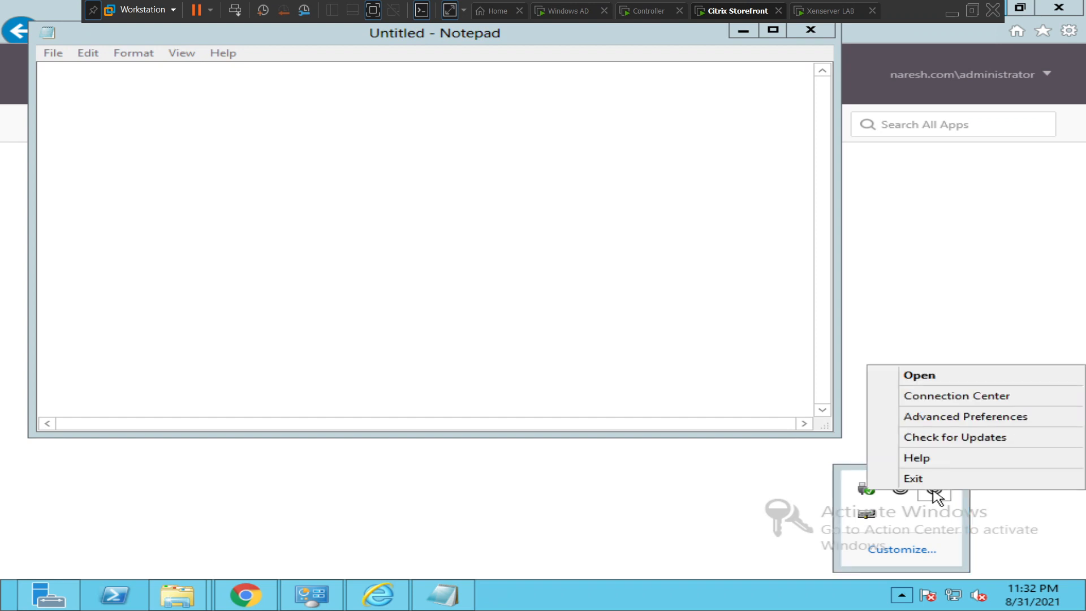
left_click(956, 396)
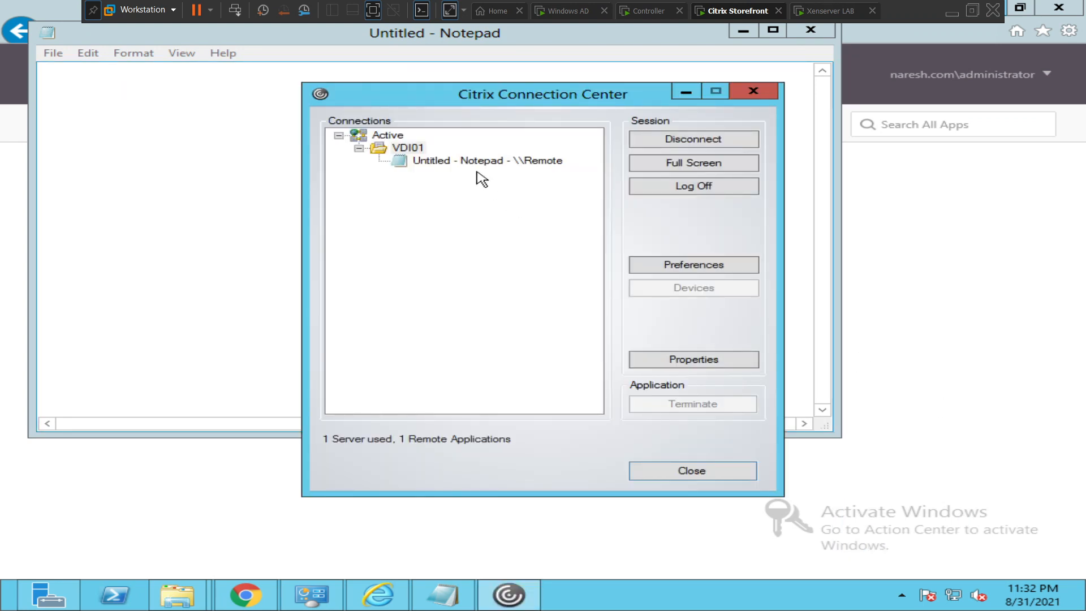
mouse_move(474, 173)
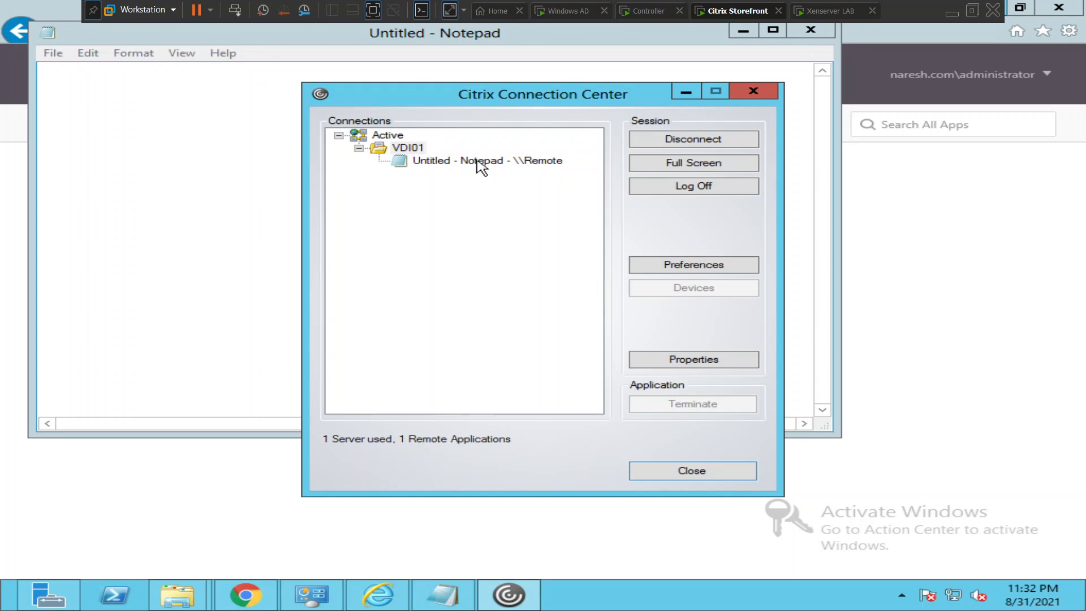
mouse_move(723, 116)
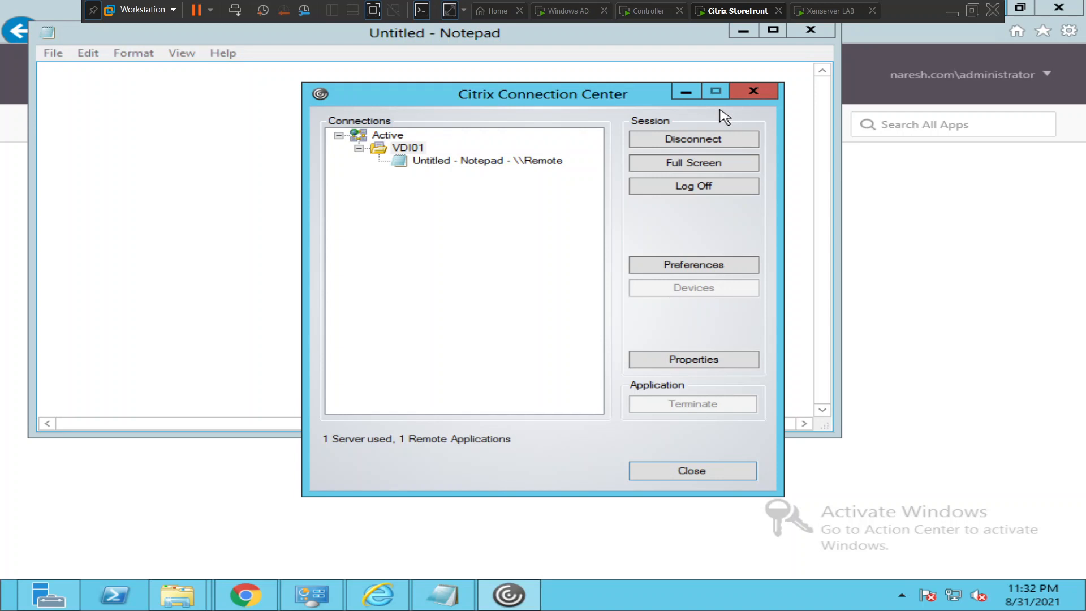
mouse_move(685, 91)
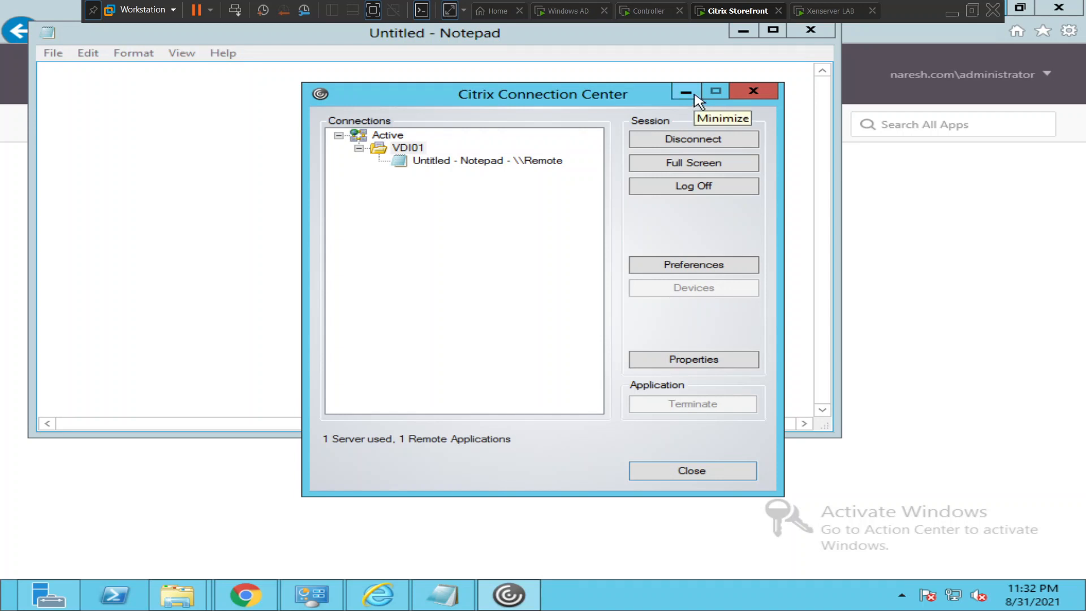
left_click(690, 471)
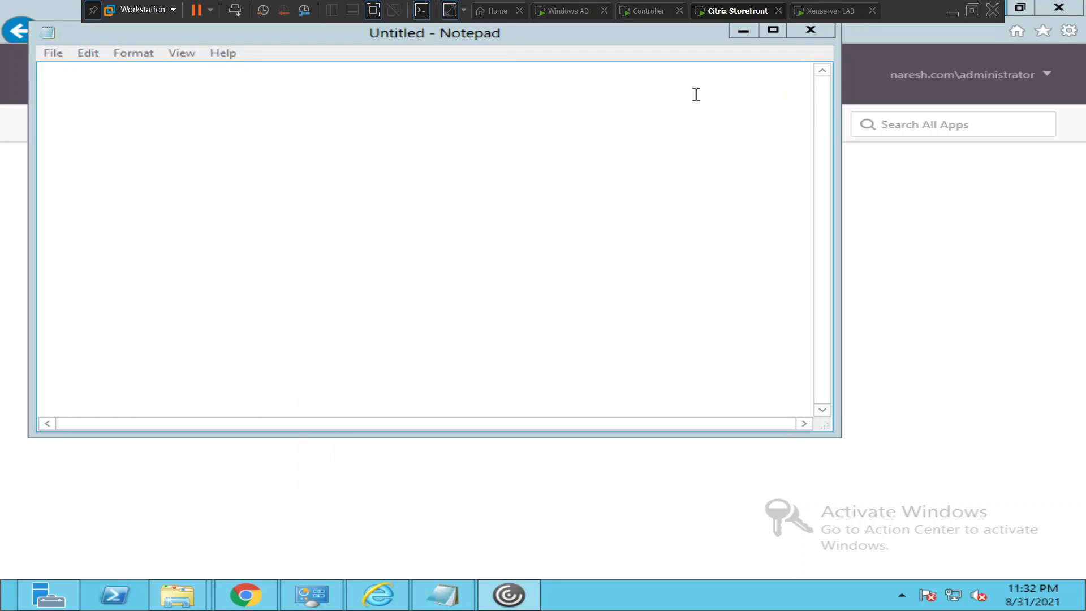